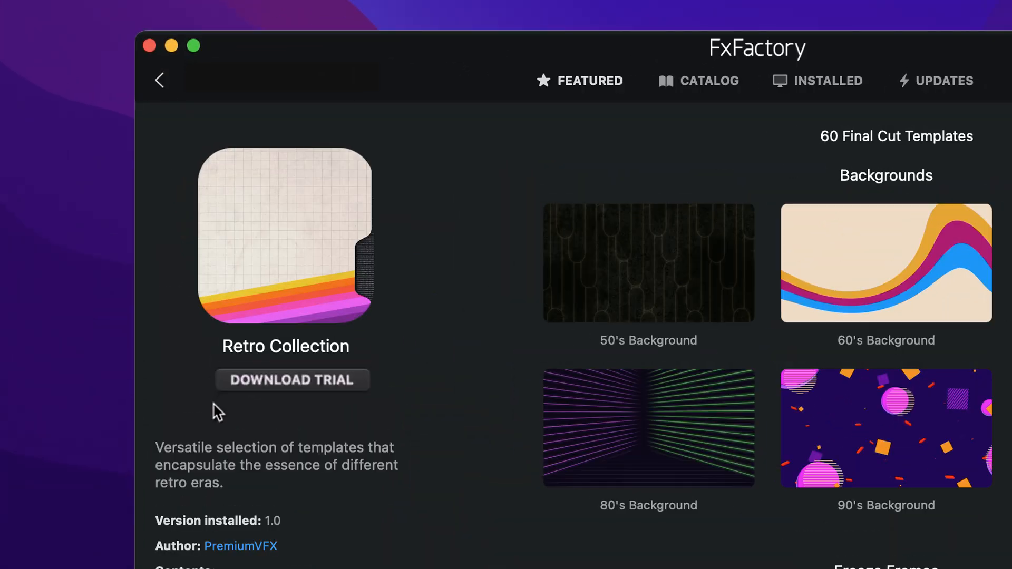
Step: Start downloading the PremiumVFX Retro Collection trial from its FxFactory product page
click(291, 380)
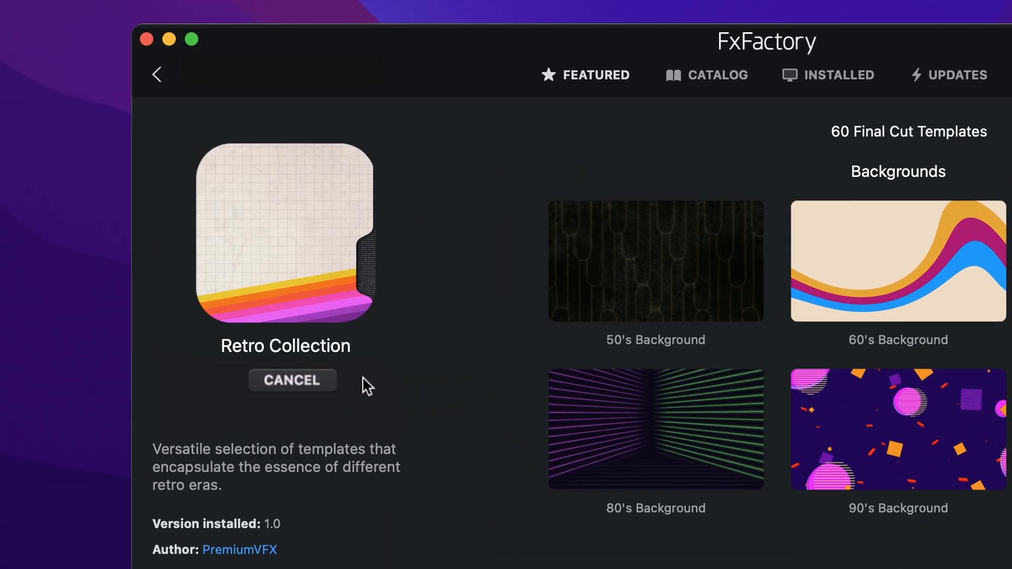
click(292, 379)
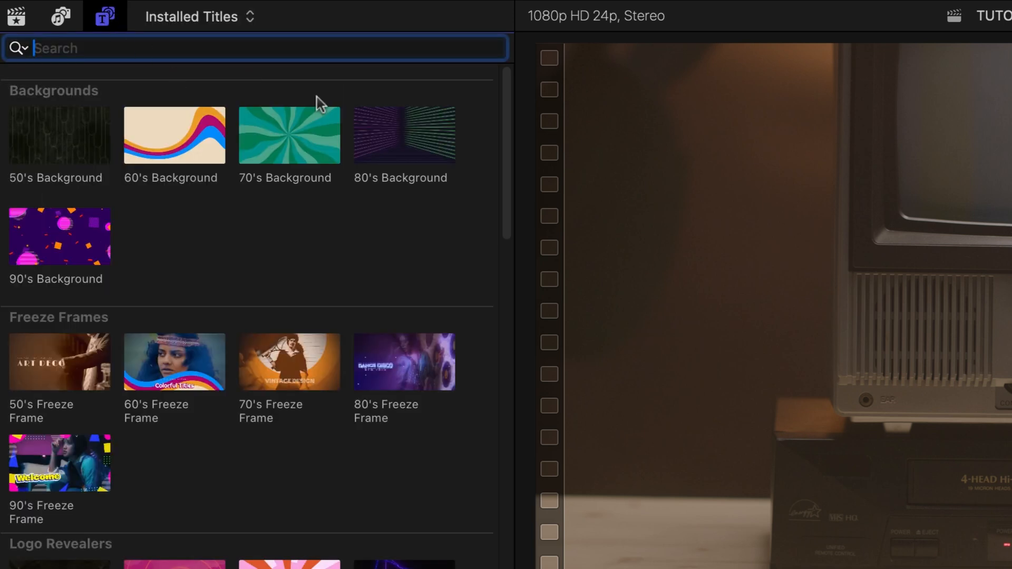
mouse_move(40, 170)
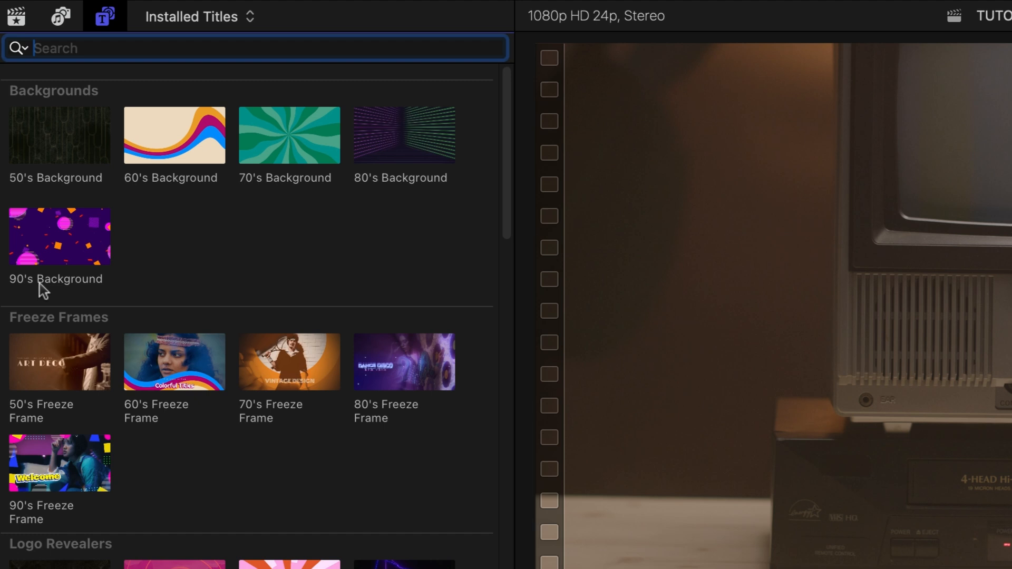
Step: Scroll through the installed Retro Collection categories in the Titles browser
scroll(down, 3)
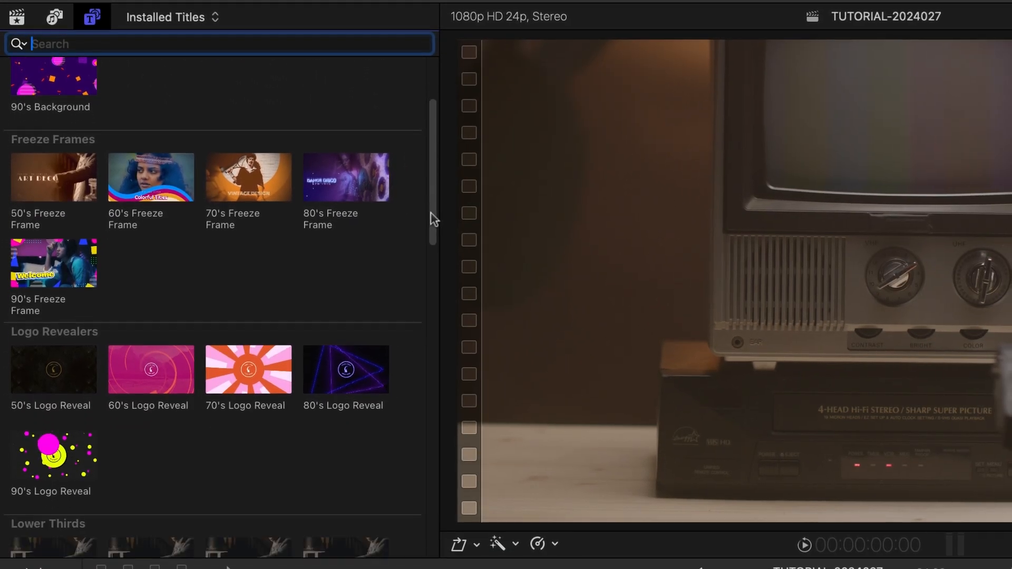
scroll(down, 3)
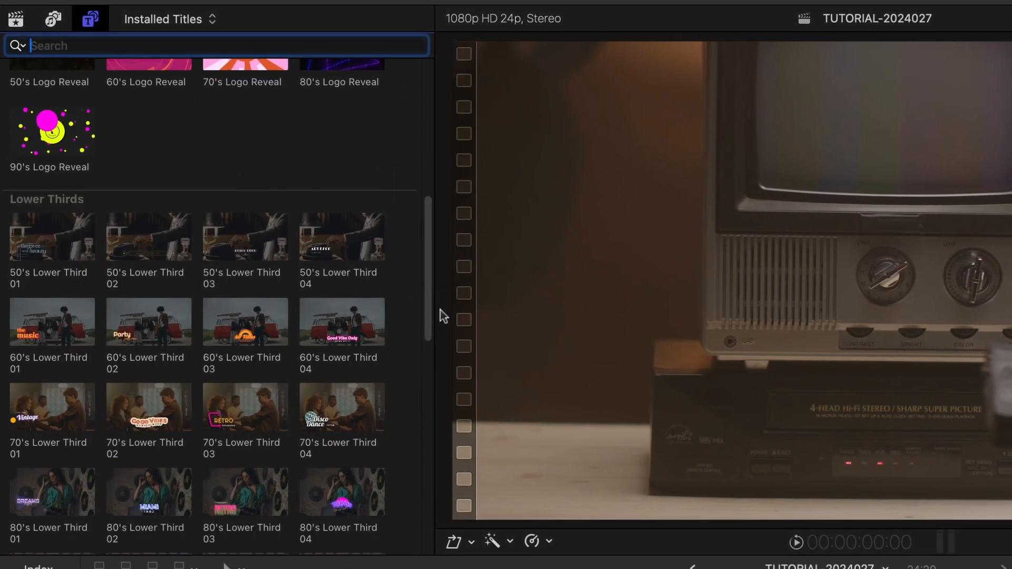
scroll(down, 3)
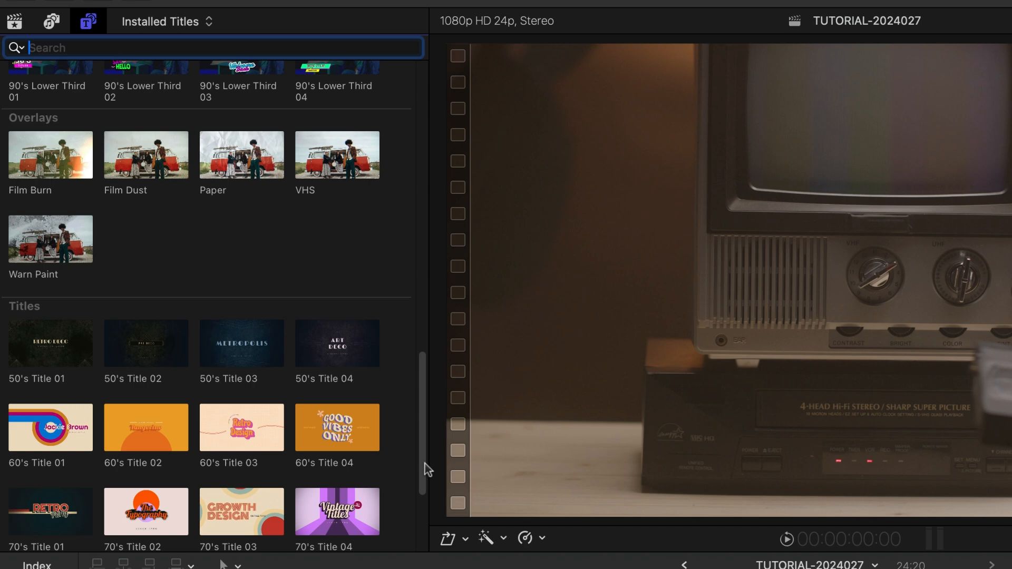
scroll(down, 3)
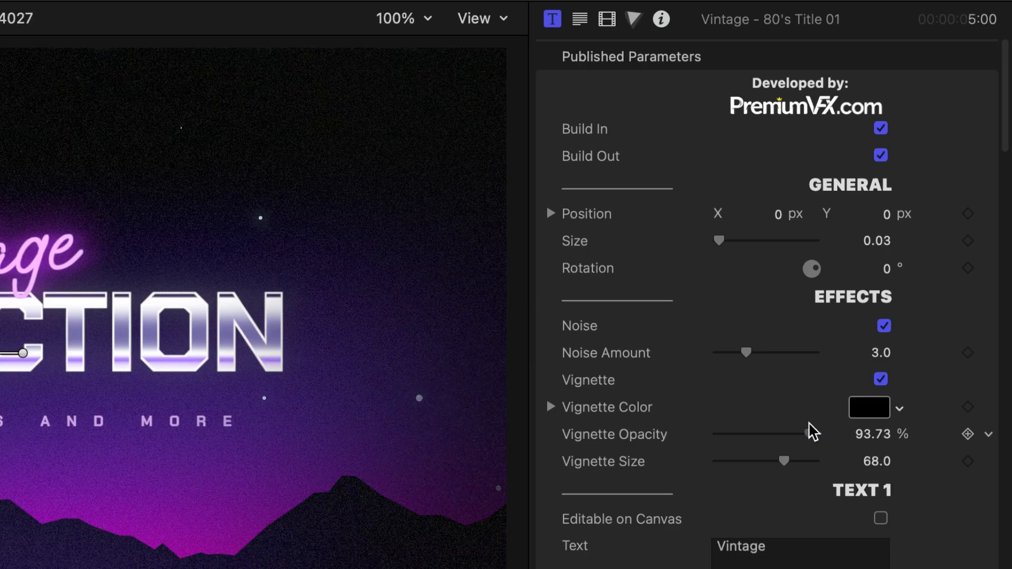
Step: Set the 80's Title 01 vignette opacity to 93.73% and move down to its colour settings
click(869, 407)
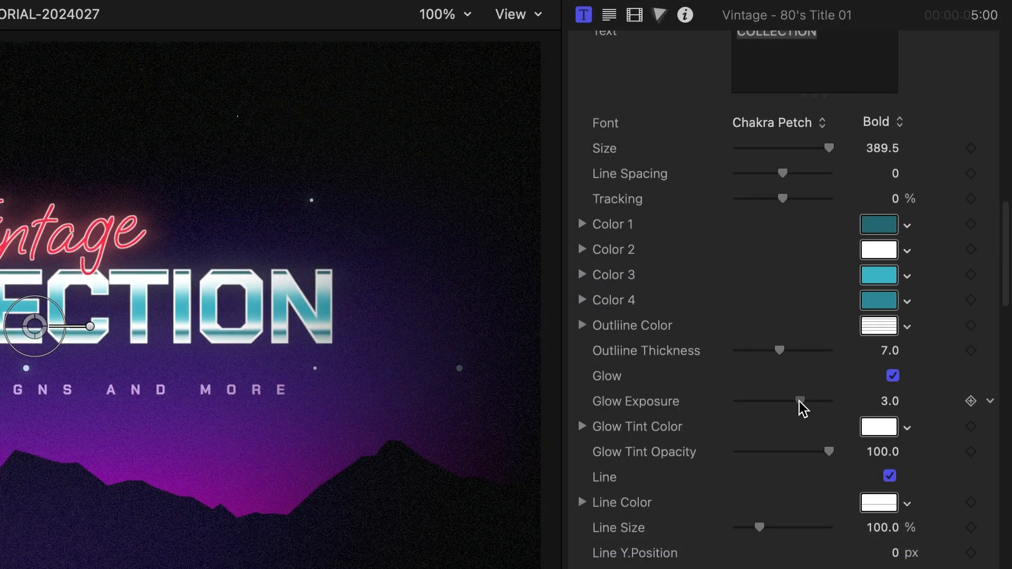
scroll(down, 3)
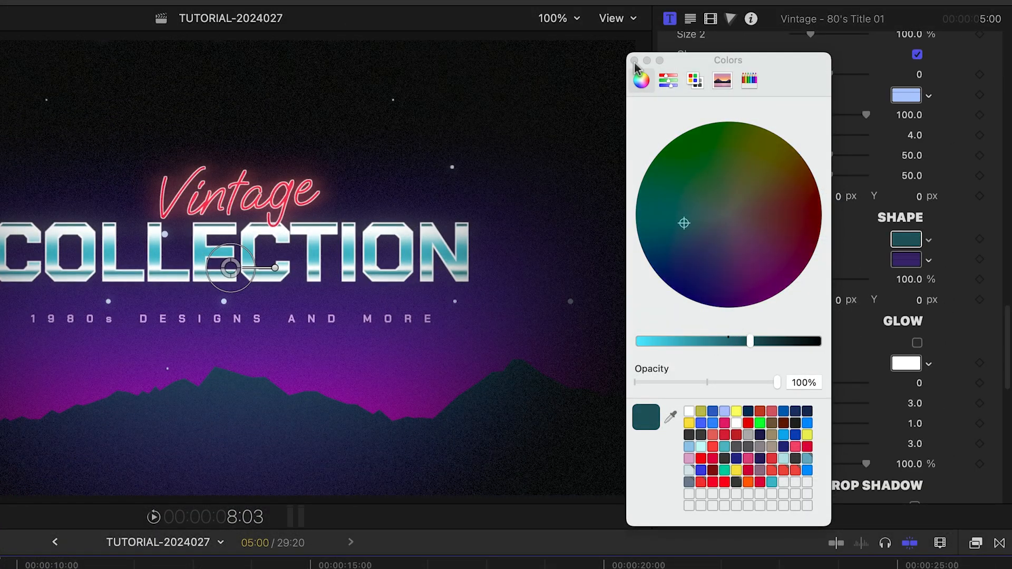
Step: Confirm dark teal as the colour of the title's mountain silhouettes
click(633, 60)
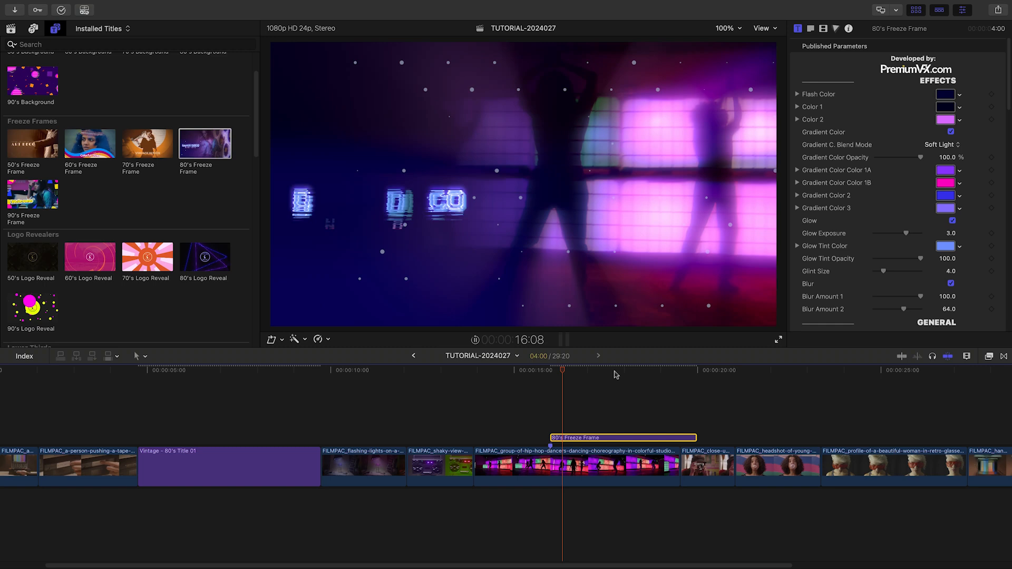
Step: Edit the 80's Freeze Frame text to ACTIVE WEAR with NEW YORK CITY - 1988 beneath
click(777, 339)
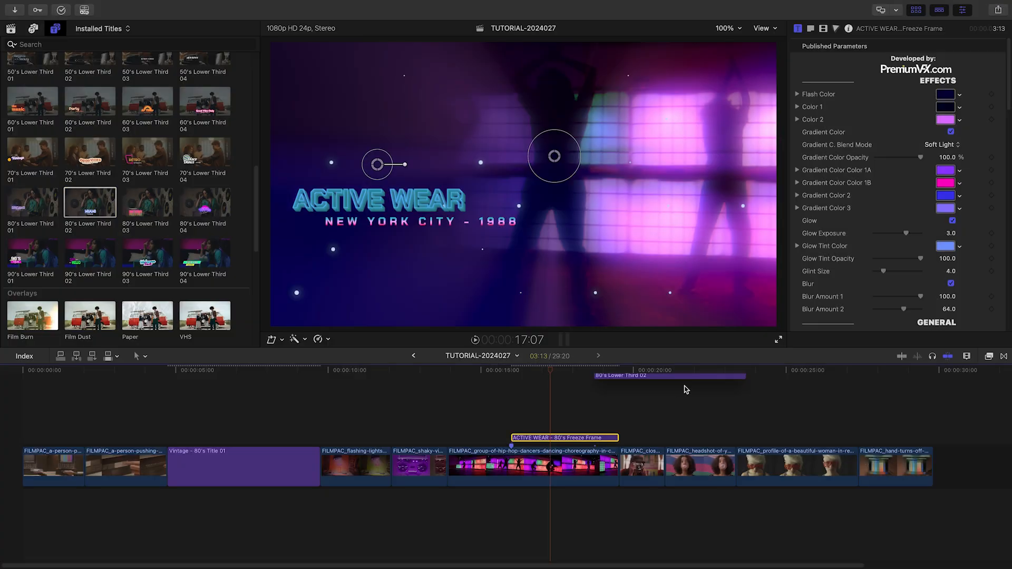
Step: Add 80's Lower Third 02 after the freeze frame and lengthen it over the next clip
click(693, 437)
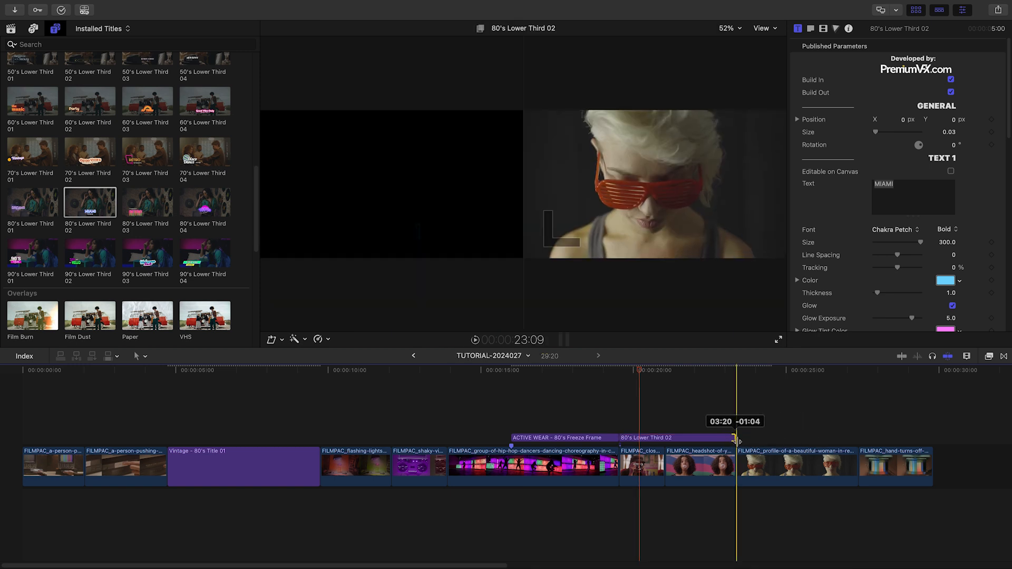
click(731, 437)
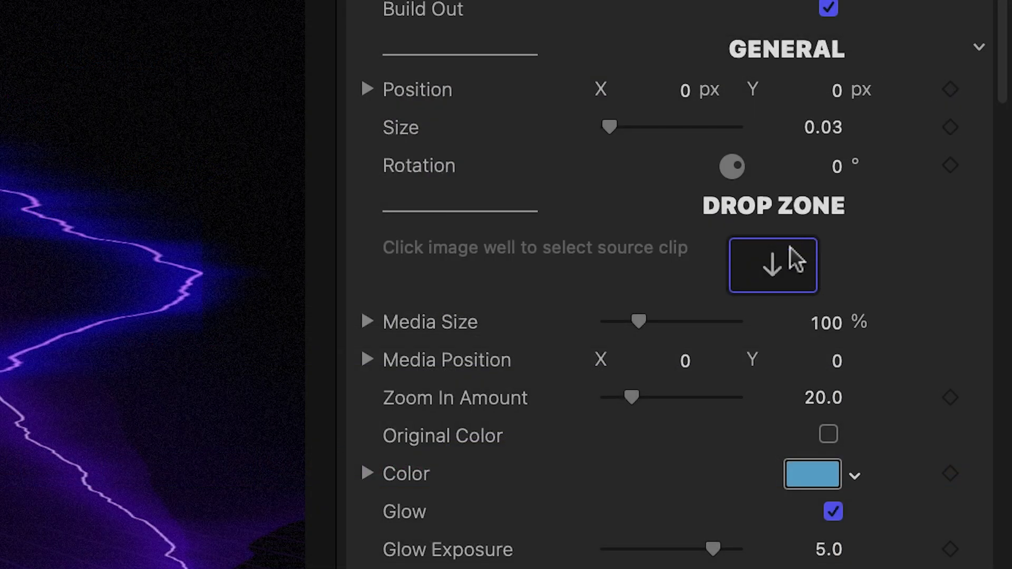
Step: Choose the City Design Logo as the 80's Logo Reveal drop zone source clip
click(772, 264)
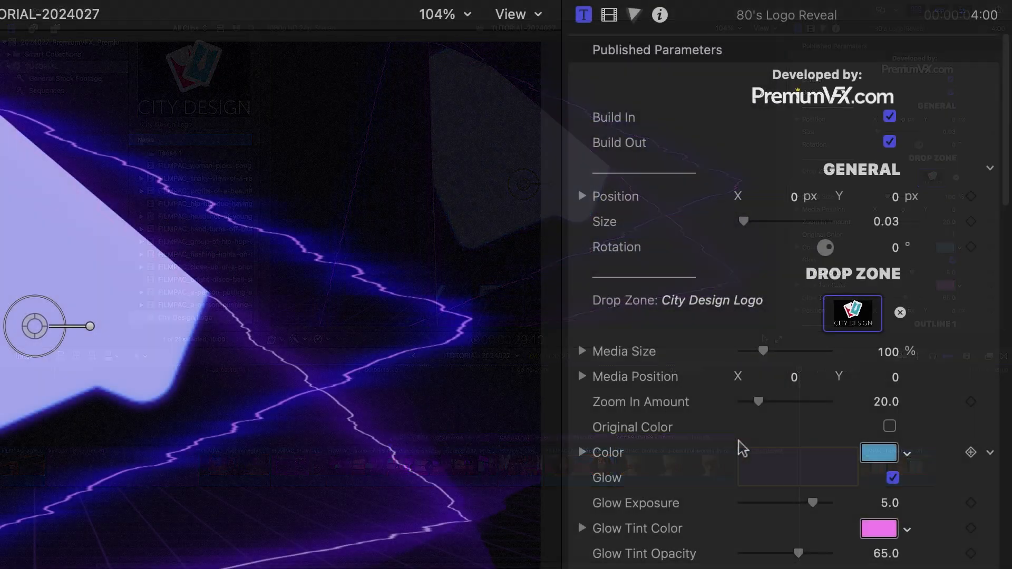